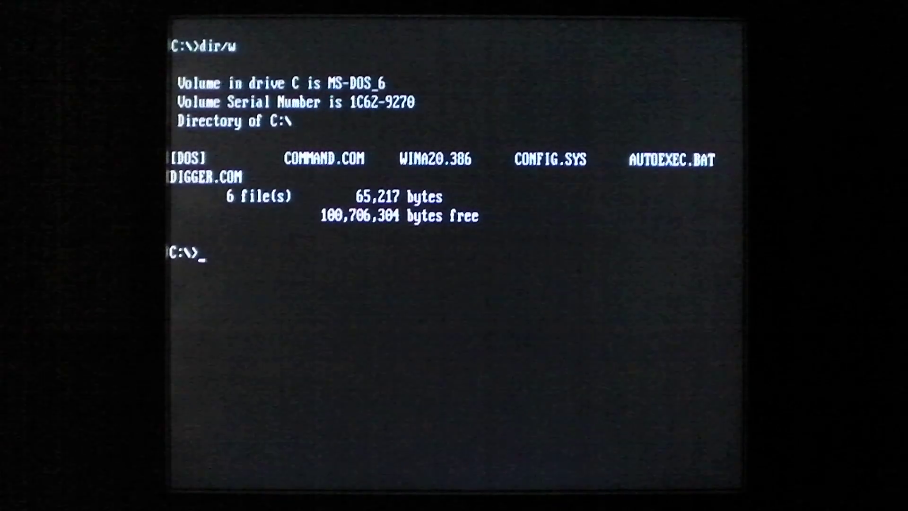
{"action": "type", "text": "digger"}
{"action": "type", "text": "time"}
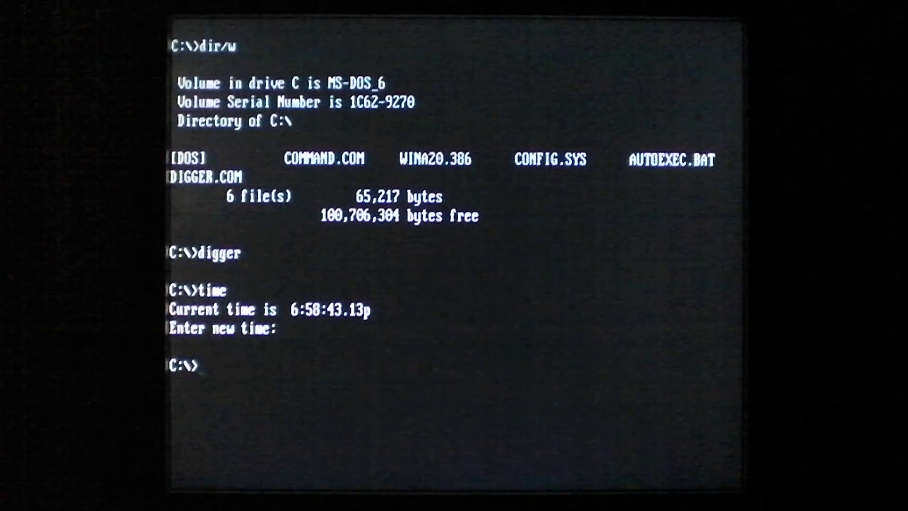
{"action": "type", "text": "cd dos"}
{"action": "type", "text": "graphics"}
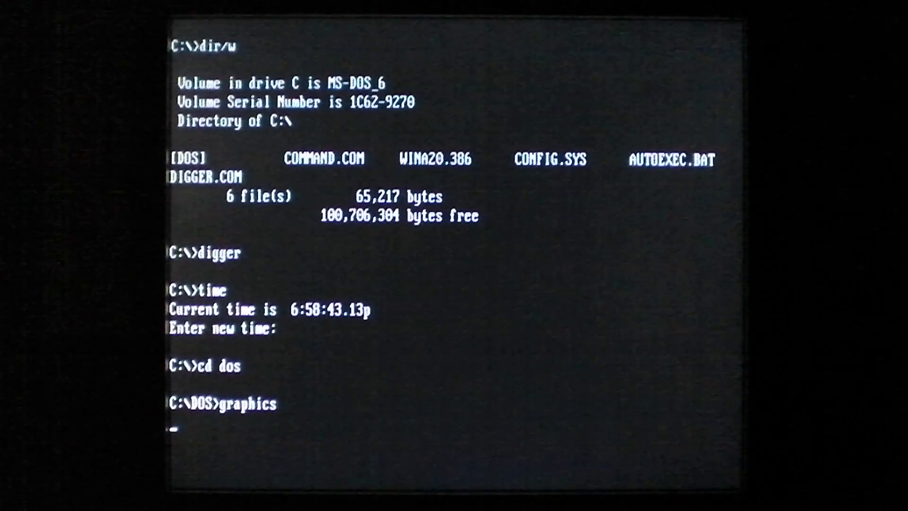
{"action": "type", "text": "cd."}
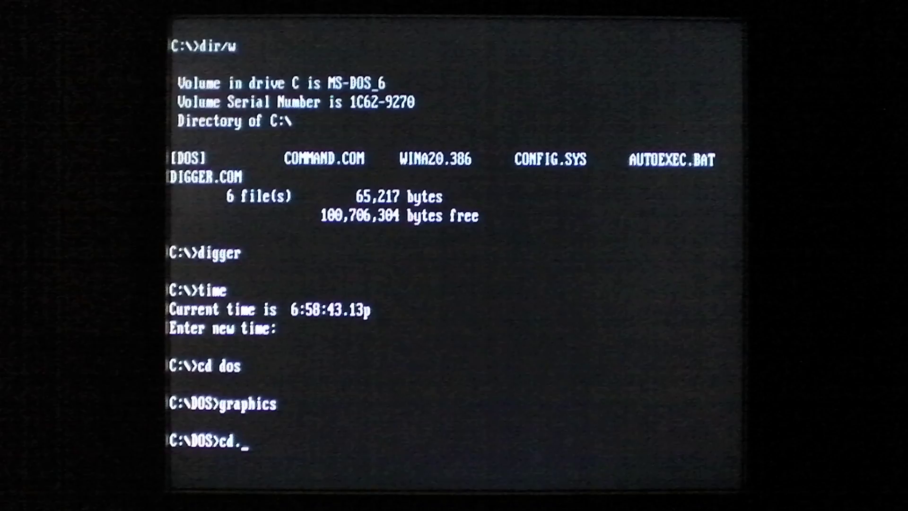